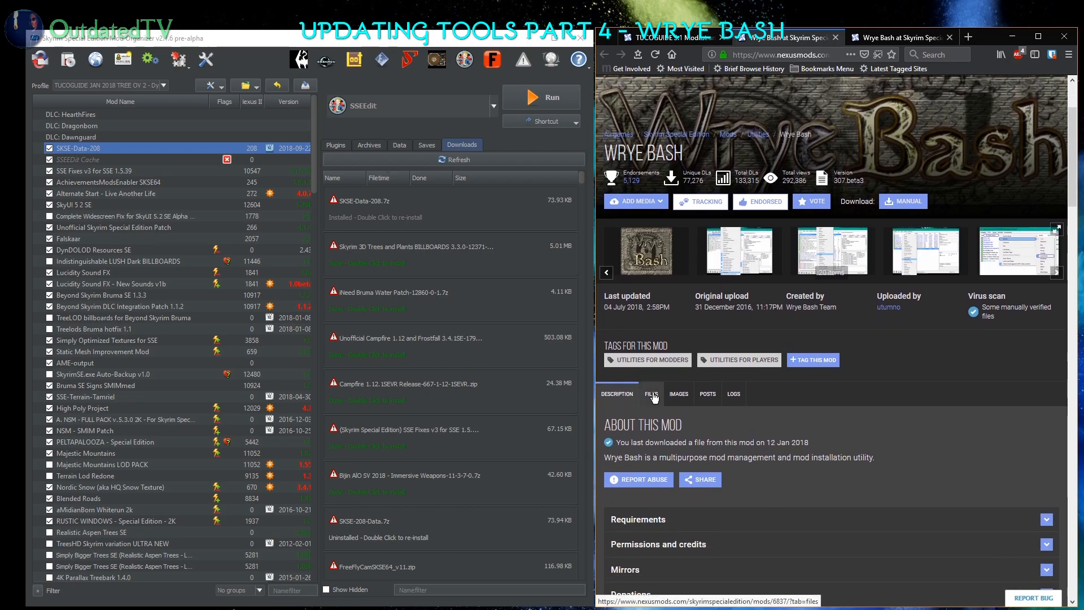
- Show the mod's files and manually download Wrye Bash 307 Beta3 Standalone Executable
{"action": "left_click", "coordinate": [649, 394]}
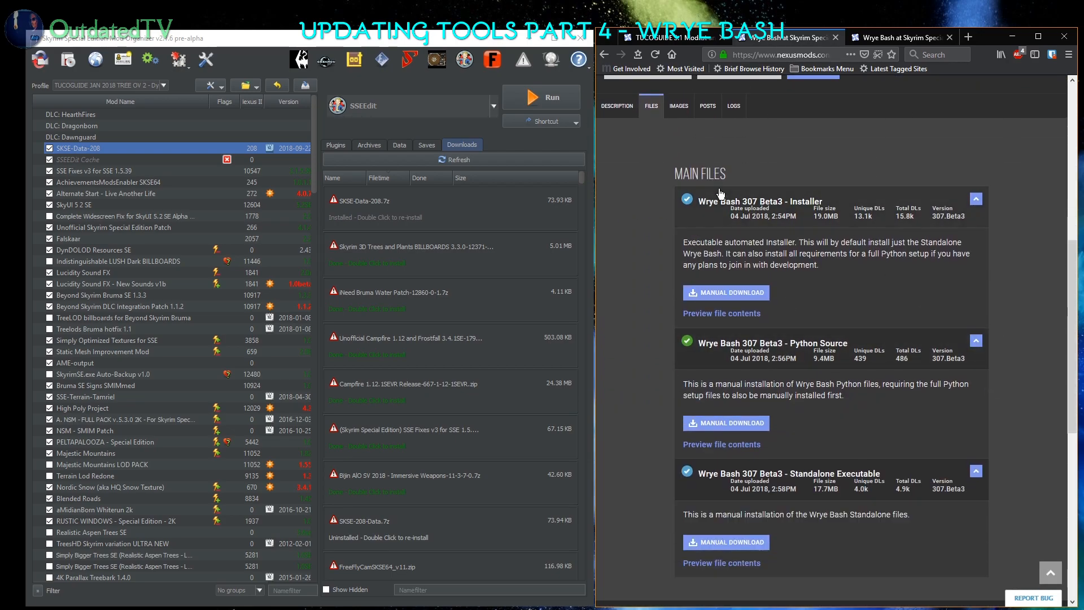
{"action": "mouse_move", "coordinate": [834, 385]}
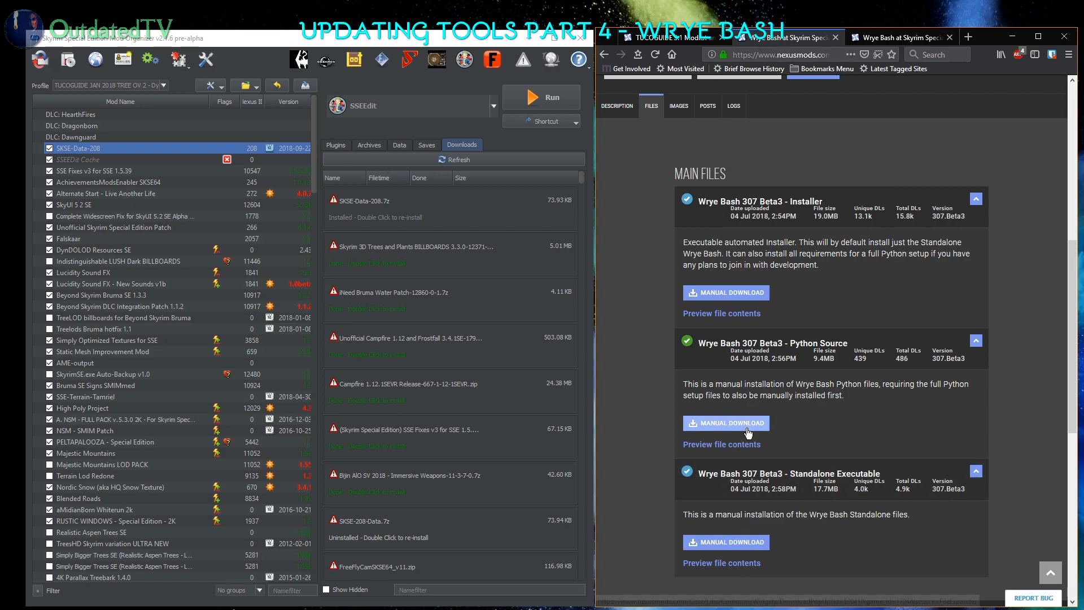
{"action": "left_click", "coordinate": [725, 542]}
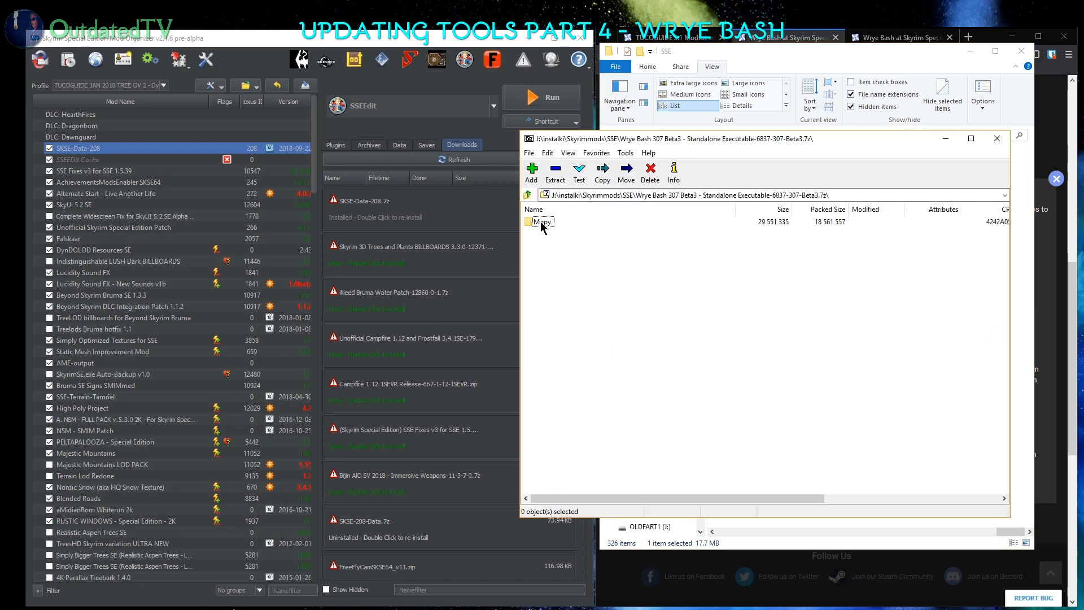
- Select the Mopy folder inside the downloaded 307 Beta3 archive
{"action": "left_click", "coordinate": [542, 221]}
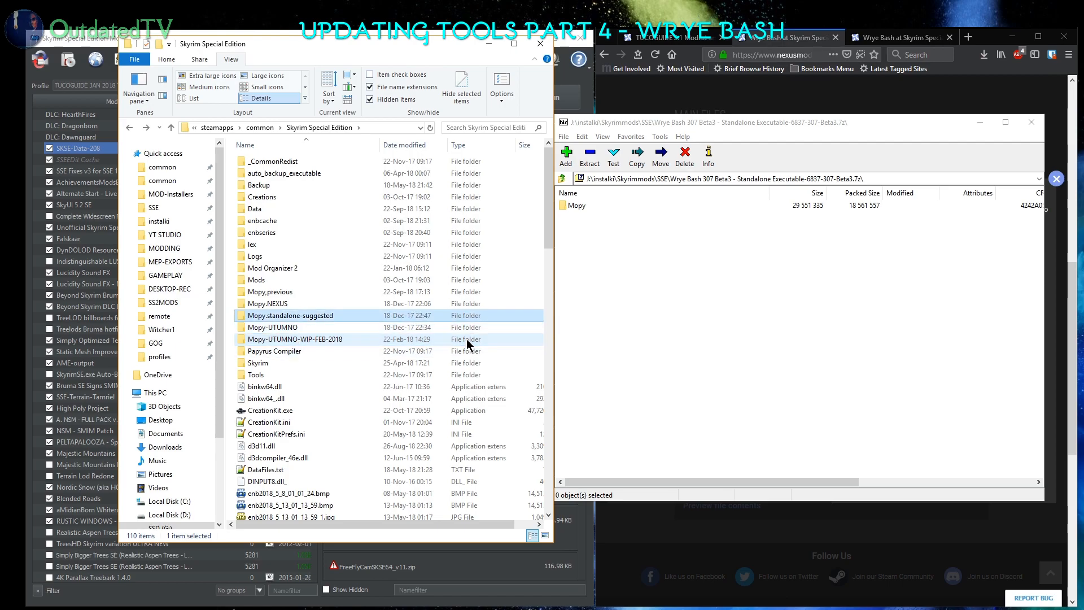
- Check the existing Mopy folders, then place the extracted Mopy into the Skyrim Special Edition folder
{"action": "left_click", "coordinate": [326, 339]}
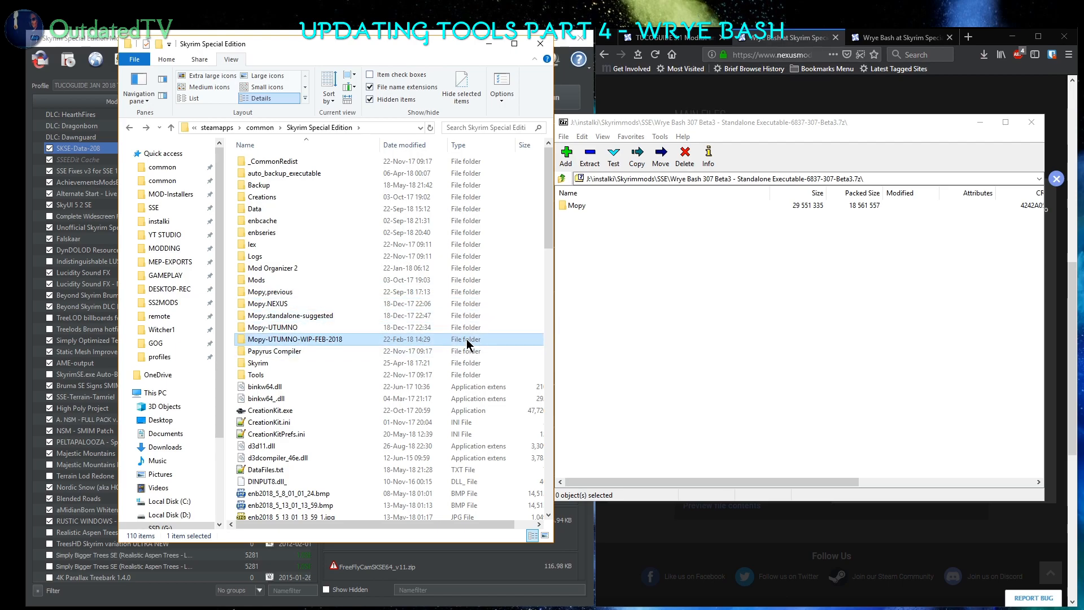
{"action": "left_click", "coordinate": [268, 304]}
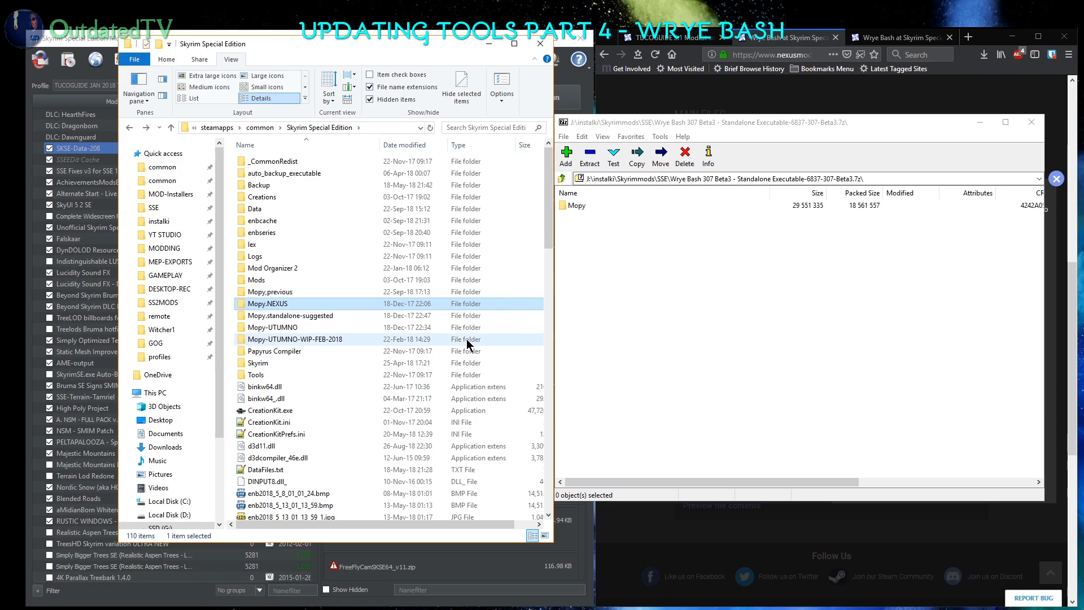
{"action": "left_click", "coordinate": [269, 291]}
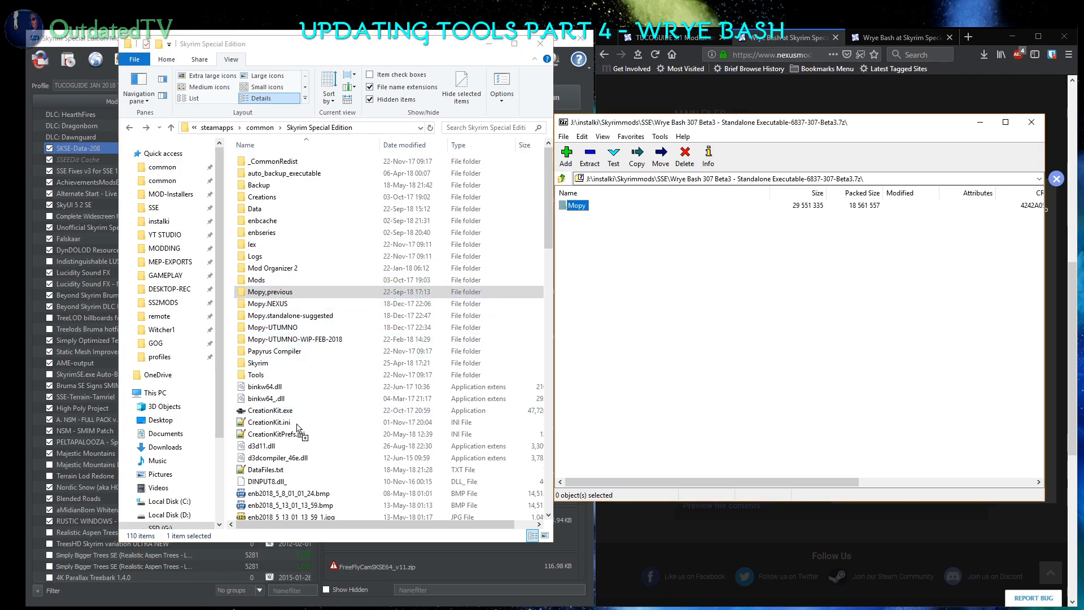
{"action": "left_click", "coordinate": [590, 153]}
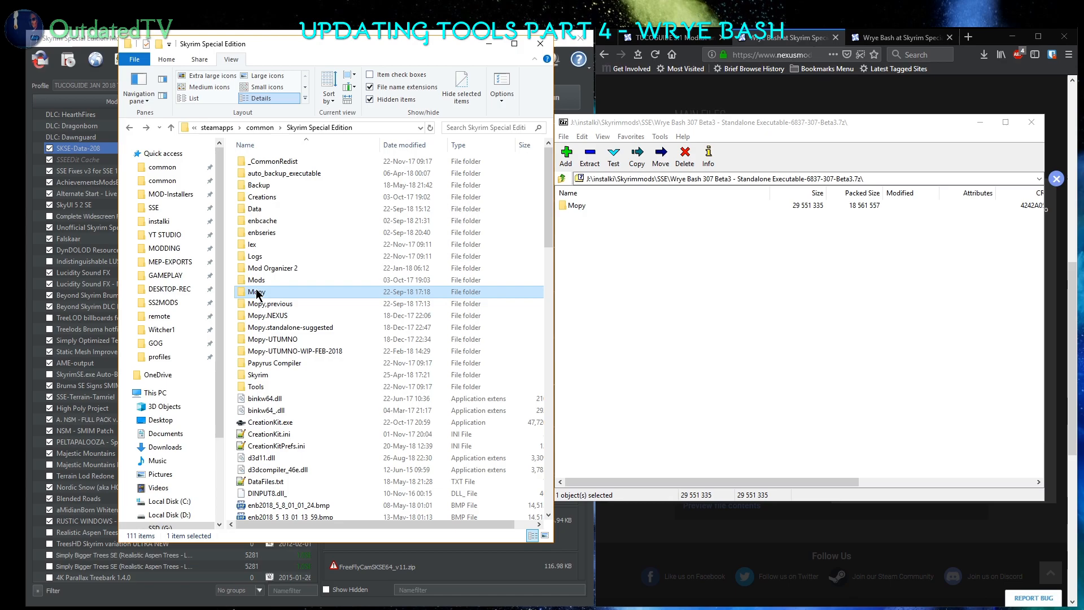
{"action": "mouse_move", "coordinate": [432, 298]}
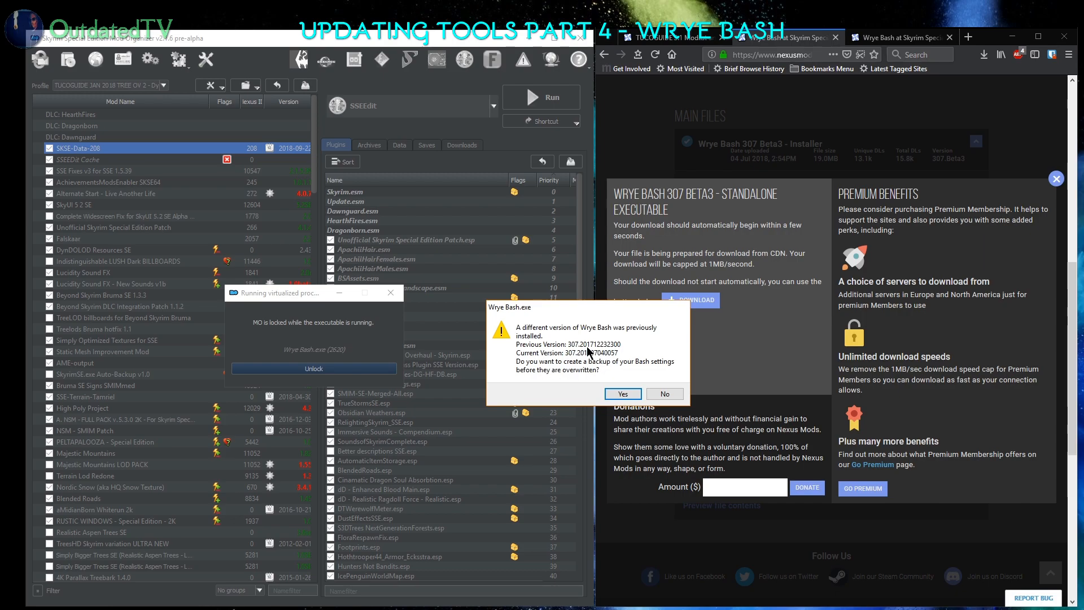
{"action": "mouse_move", "coordinate": [602, 355]}
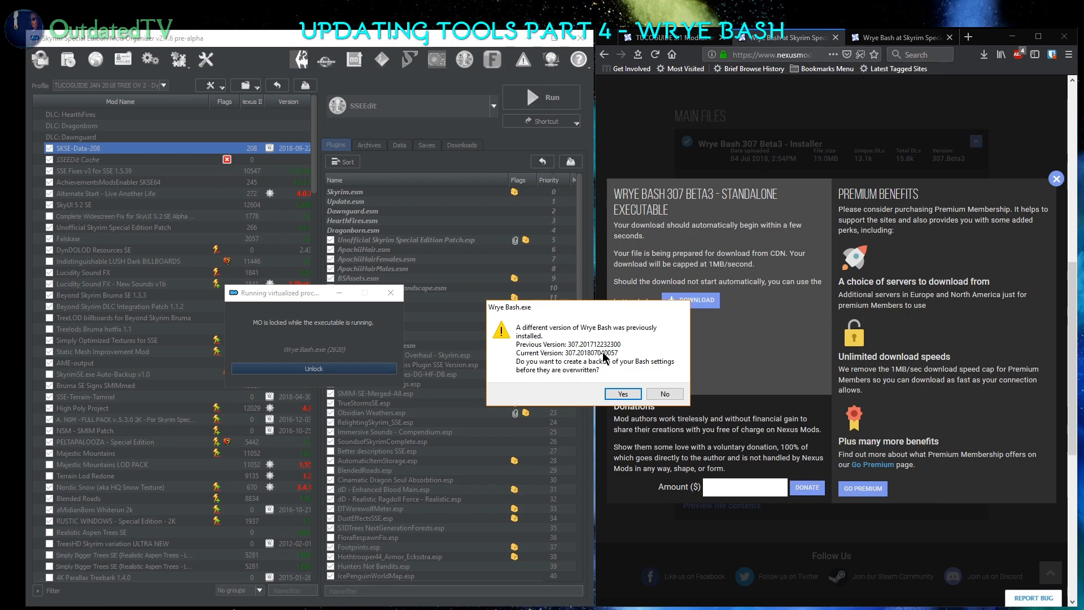
{"action": "mouse_move", "coordinate": [563, 373]}
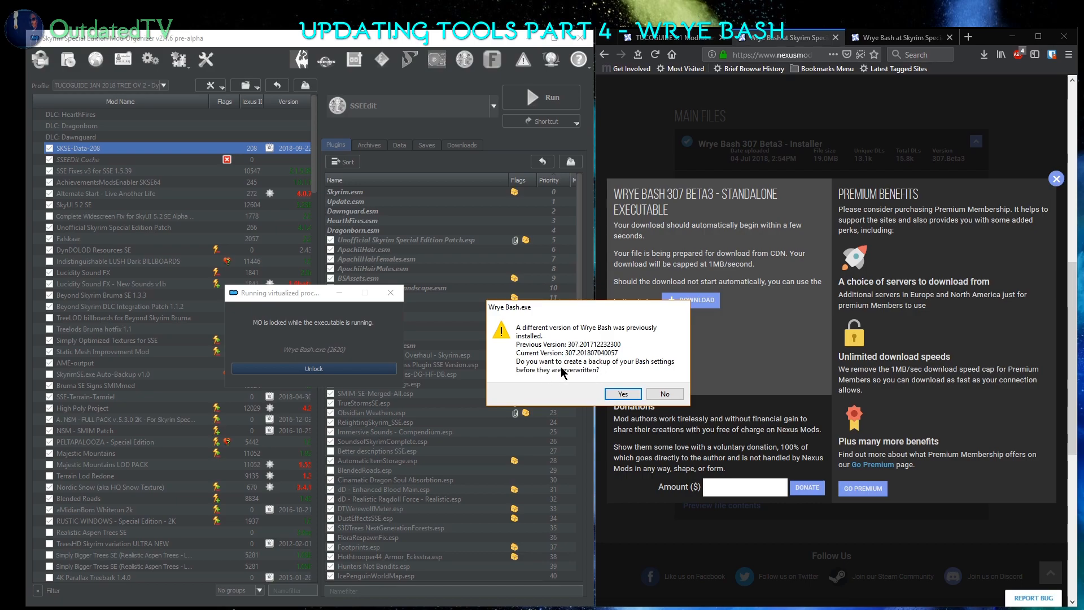
{"action": "mouse_move", "coordinate": [646, 377]}
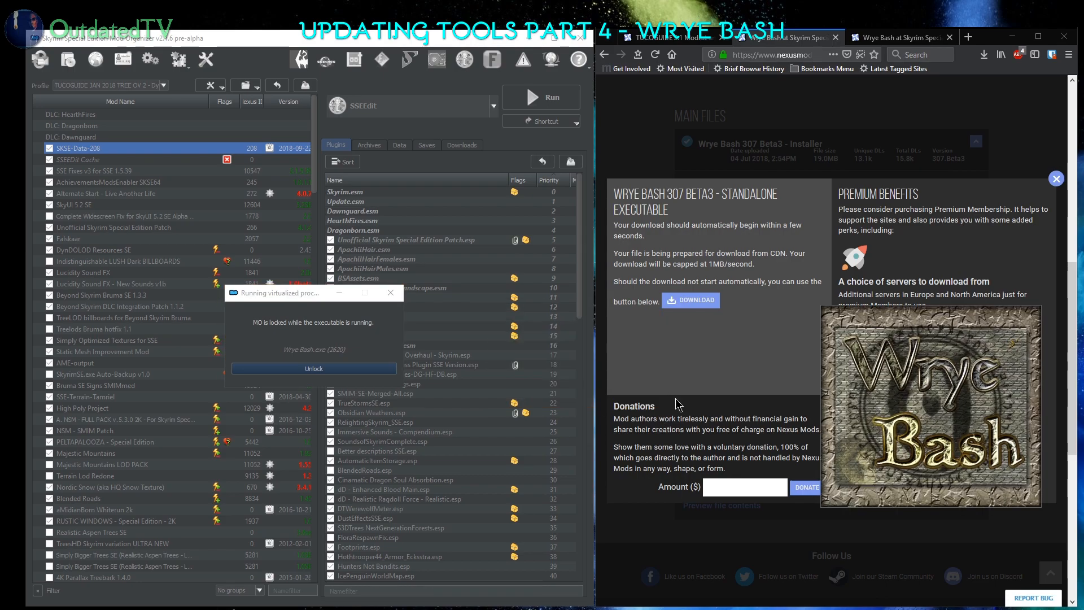
{"action": "mouse_move", "coordinate": [835, 452]}
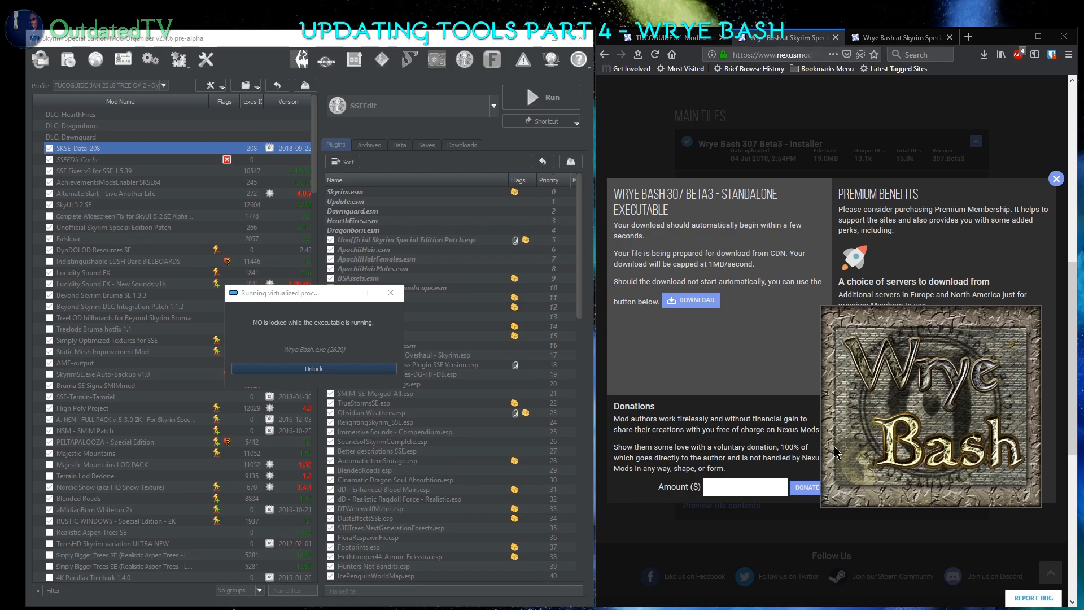
{"action": "mouse_move", "coordinate": [1048, 439]}
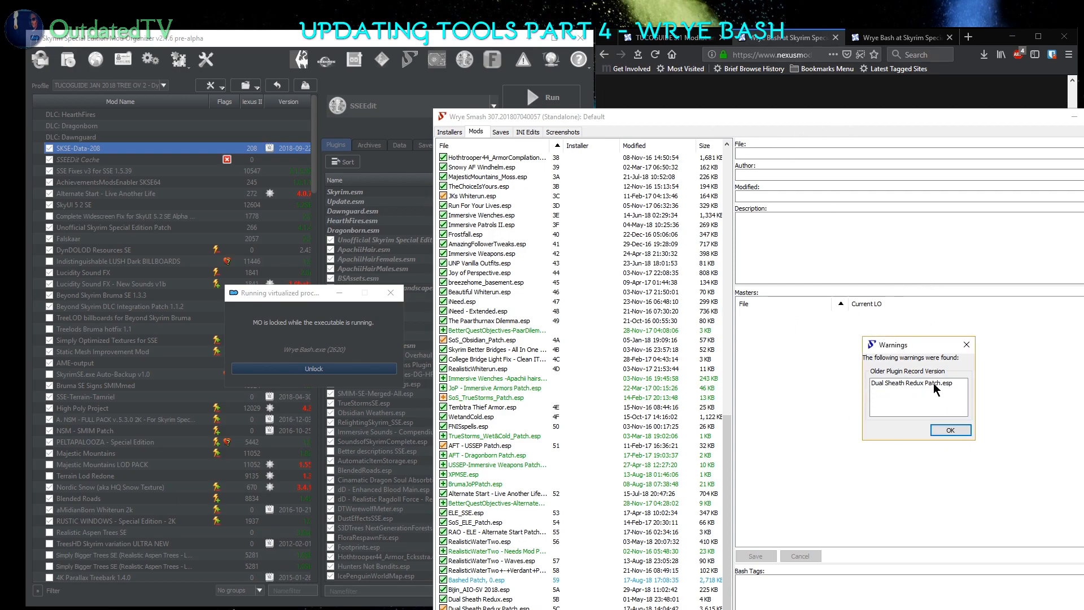
{"action": "mouse_move", "coordinate": [933, 388]}
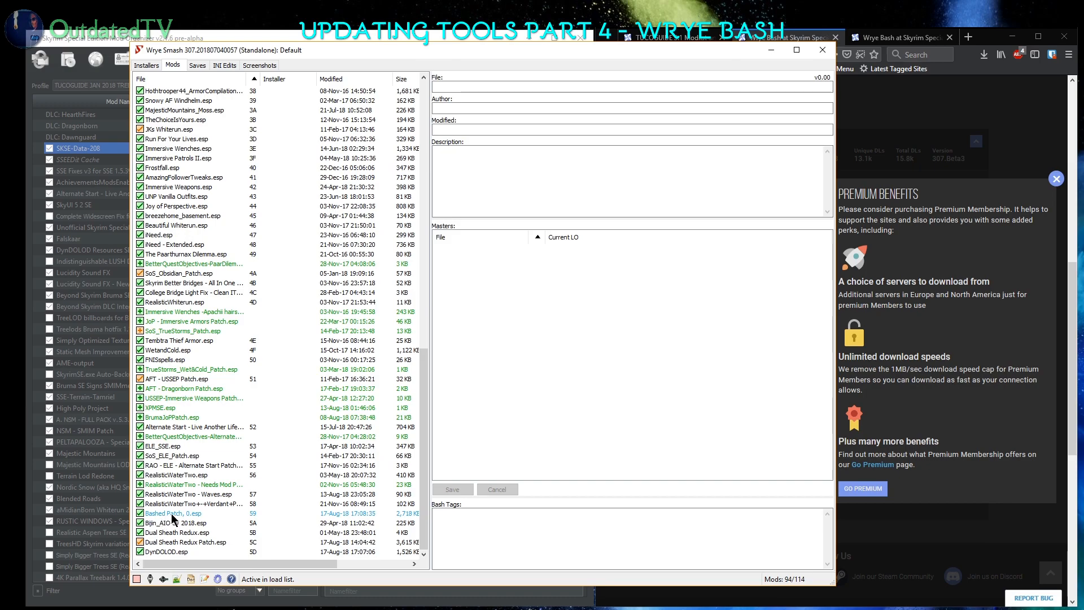
{"action": "mouse_move", "coordinate": [650, 278]}
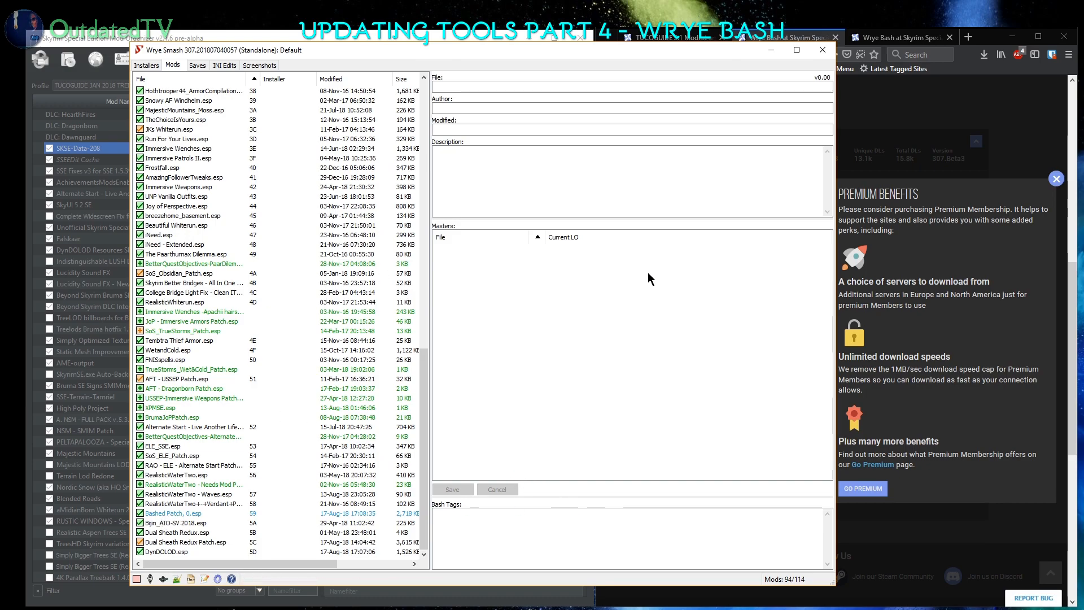